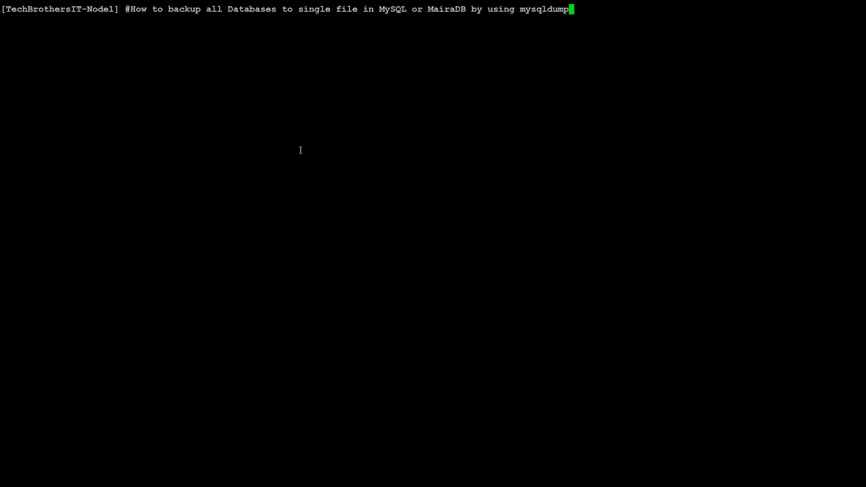
# Cancel the typed title comment so a fresh prompt appears
pyautogui.press('ctrl+c')
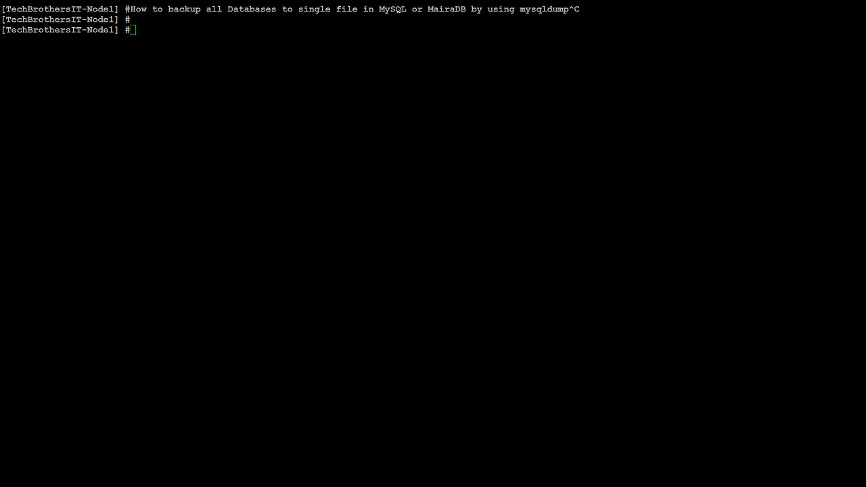
# Show the example 'mysqldump -u root -p --all-databases >/destinationDirectory/backupfile.sql' and cancel it unrun
pyautogui.write('mysqldump -u root -p --all-databases >/destinationDirectory/backupfile.sql')
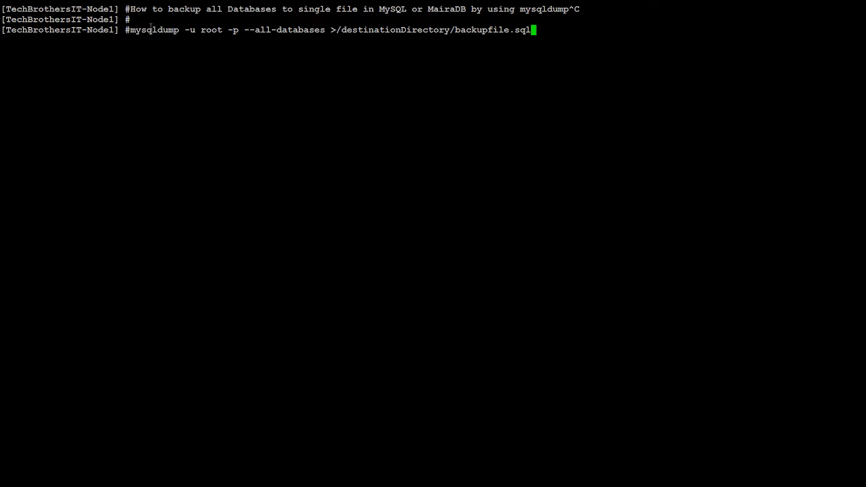
pyautogui.doubleClick(211, 29)
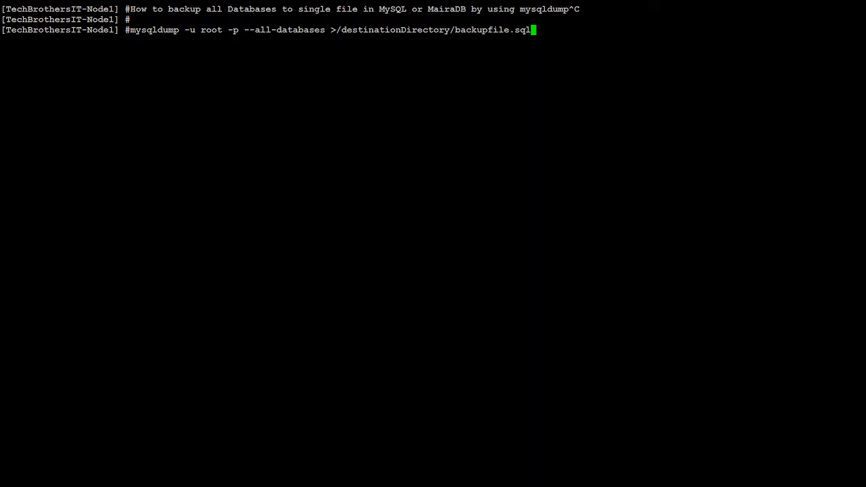
pyautogui.press('ctrl+c')
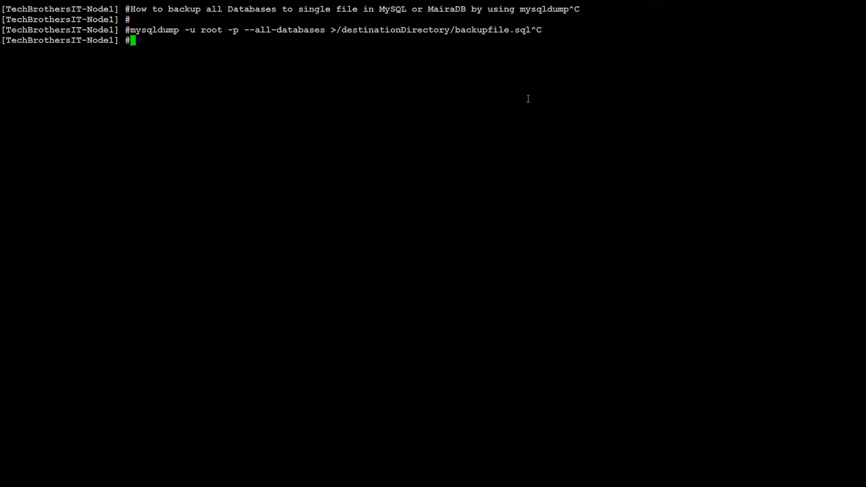
pyautogui.write('mysql -u')
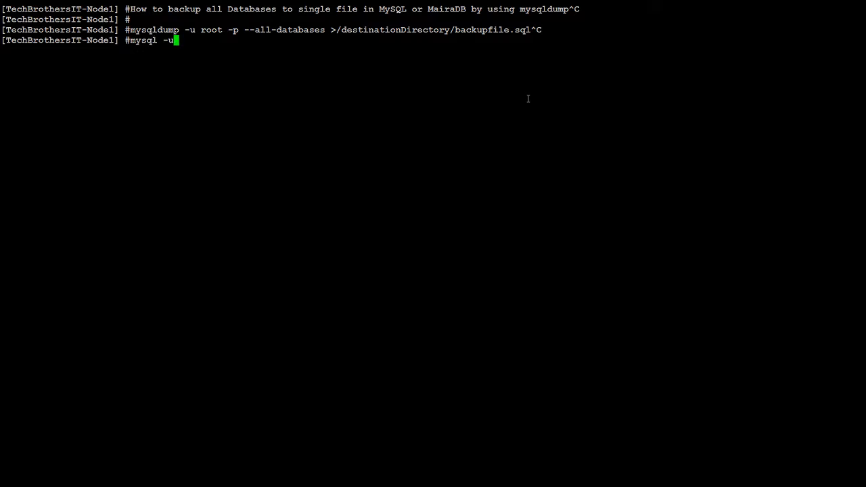
pyautogui.press('Return')
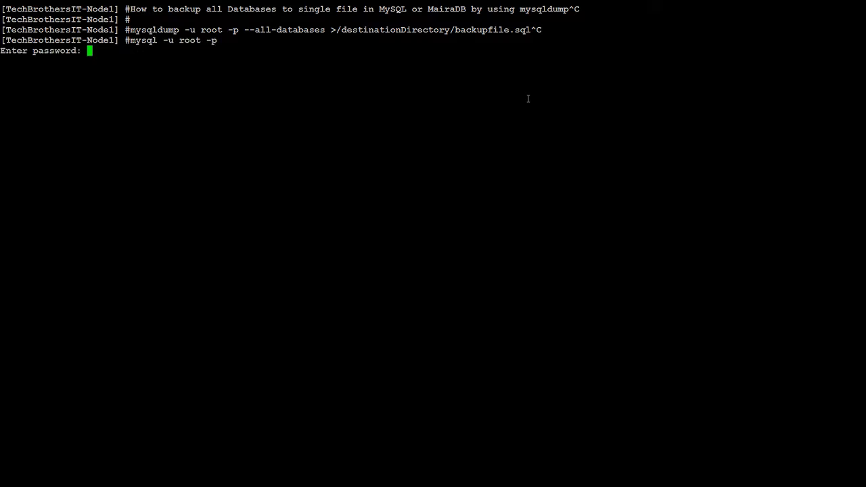
pyautogui.press('Return')
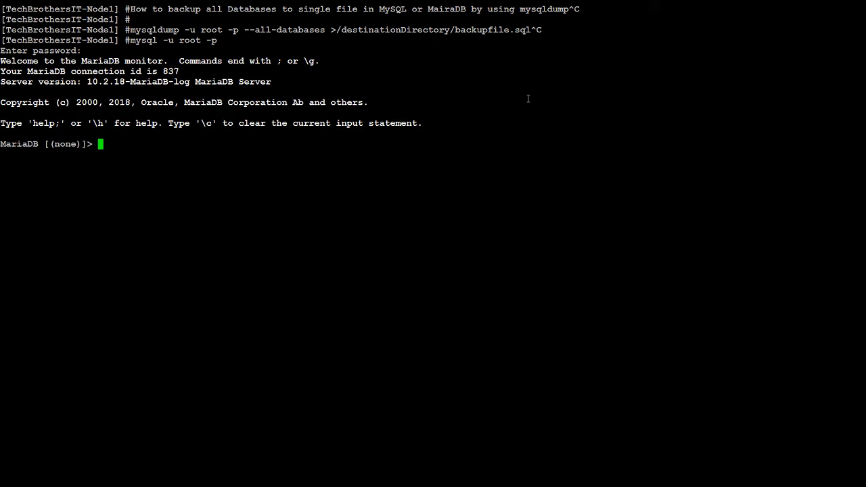
pyautogui.write('show datab')
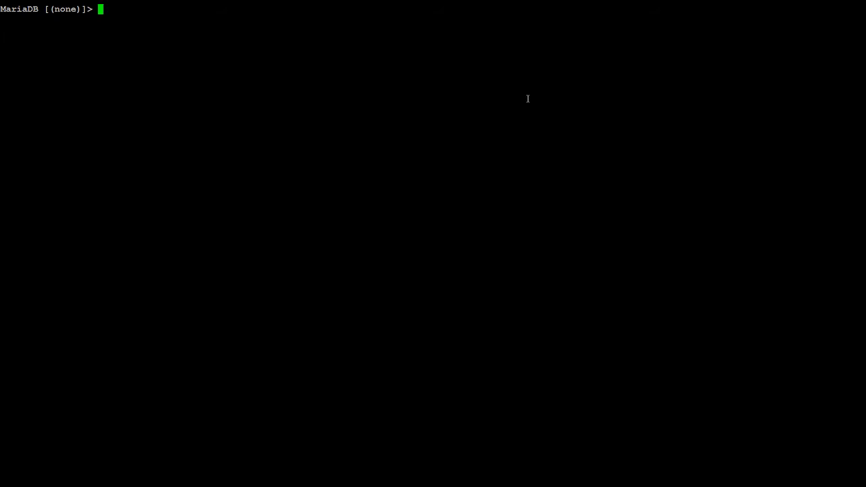
pyautogui.write('exit')
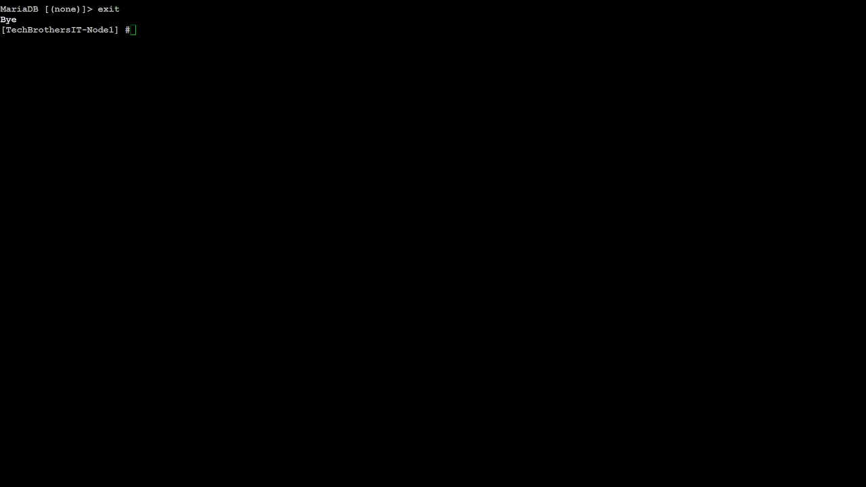
# Enter mysqldump with root credentials and --all-databases to /mysqlbackup/AllDatabases.sql, highlighting its parts
pyautogui.write('mysqldump --user=root --password=DBA123 --all-databases >/mysqlbackup/AllDatabases.sql')
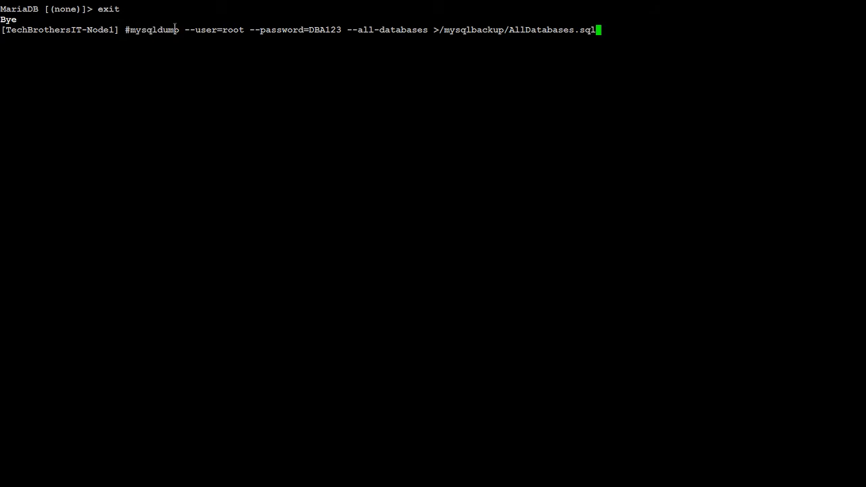
pyautogui.doubleClick(201, 30)
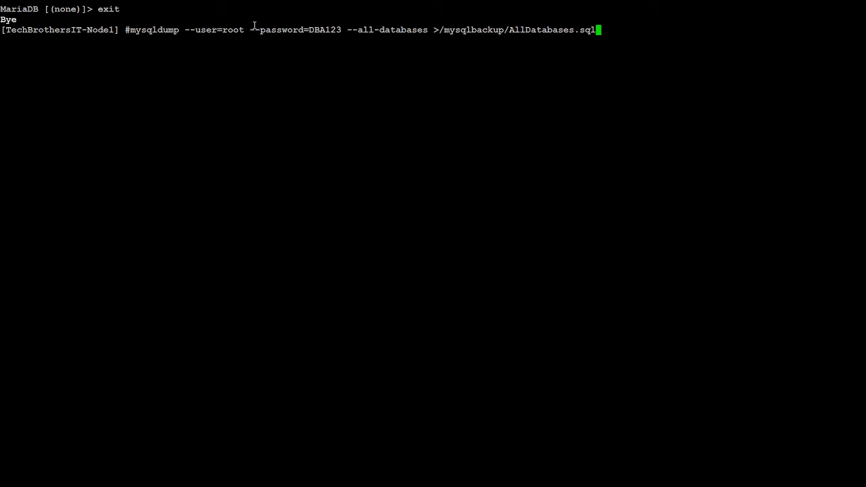
pyautogui.doubleClick(324, 30)
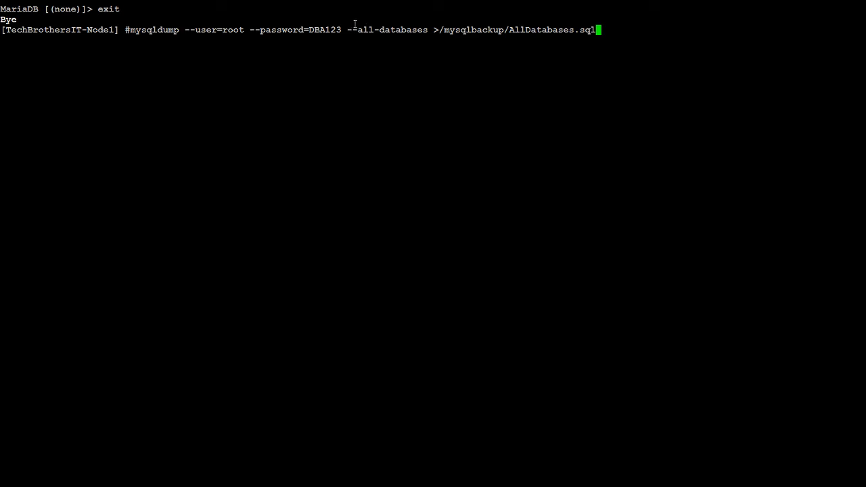
pyautogui.doubleClick(474, 30)
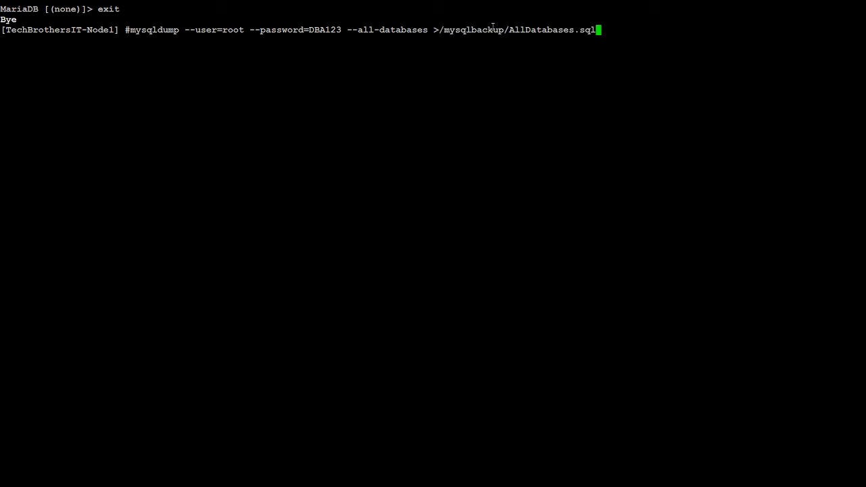
# Run the all-databases dump, then list the backup directory with ls
pyautogui.press('Return')
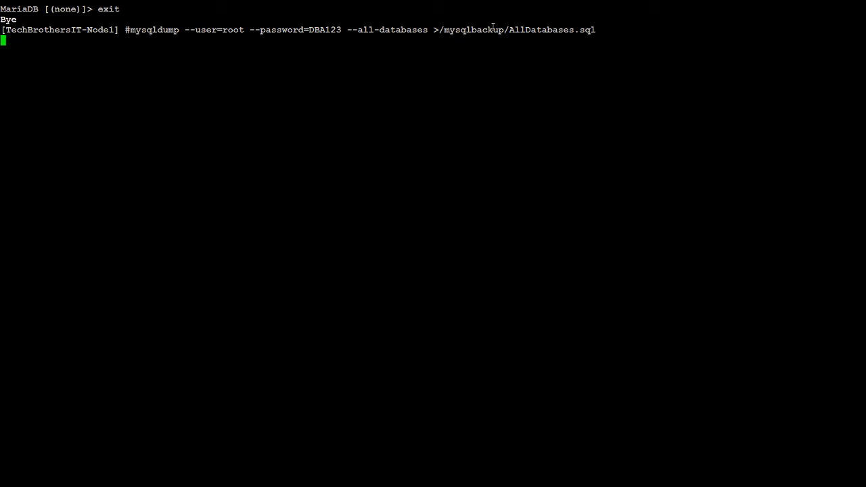
pyautogui.press('Return')
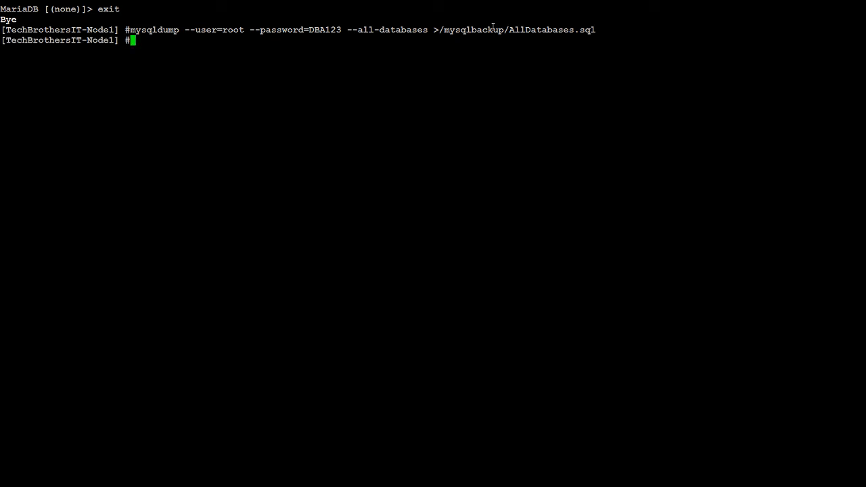
pyautogui.write('ls')
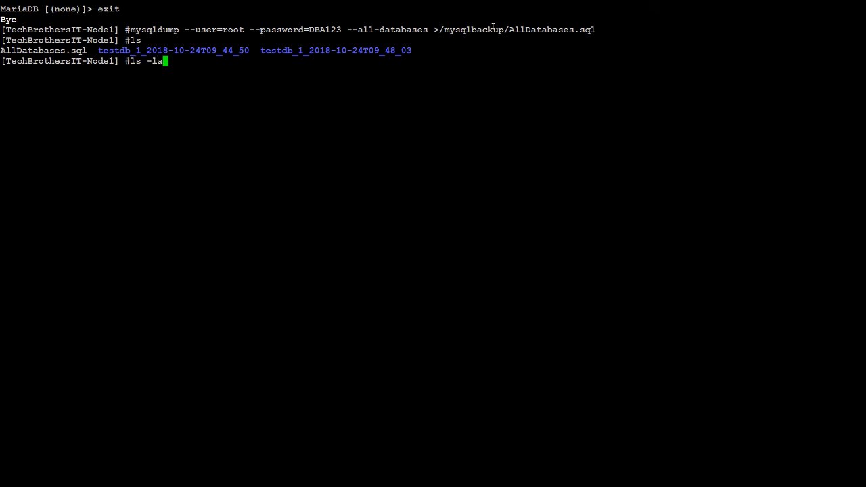
# Run ls -la and highlight AllDatabases.sql at 341492197 bytes in the listing
pyautogui.press('Return')
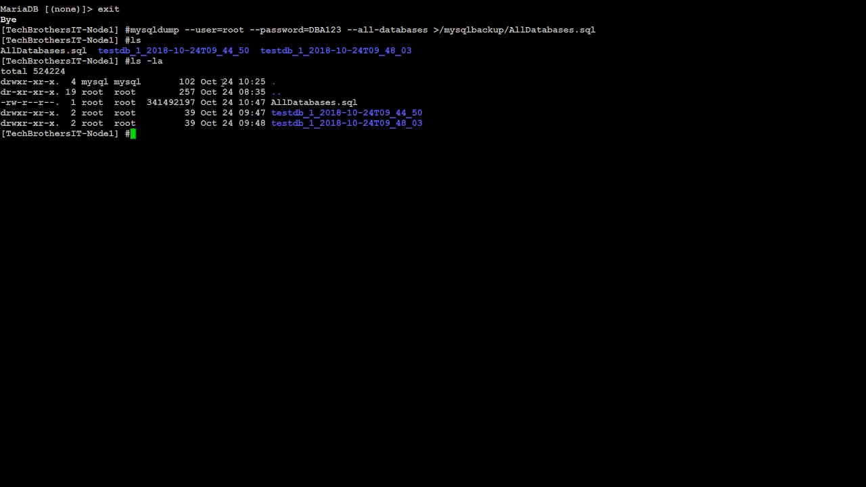
pyautogui.doubleClick(314, 102)
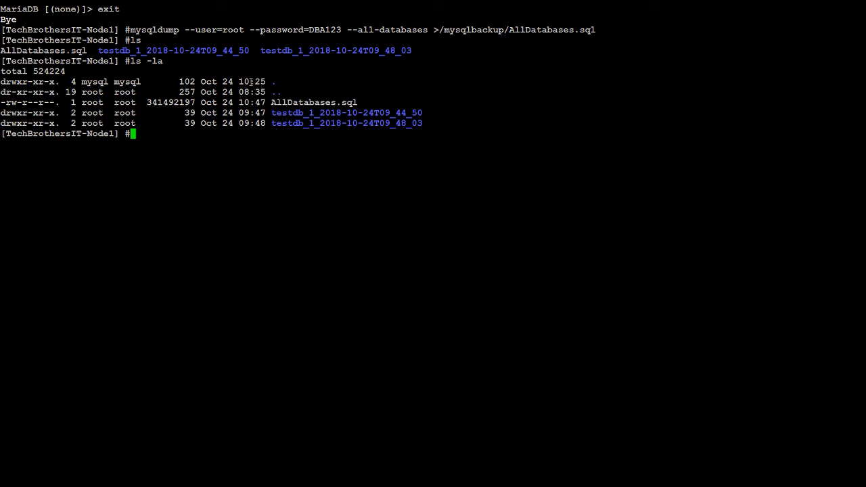
pyautogui.doubleClick(314, 103)
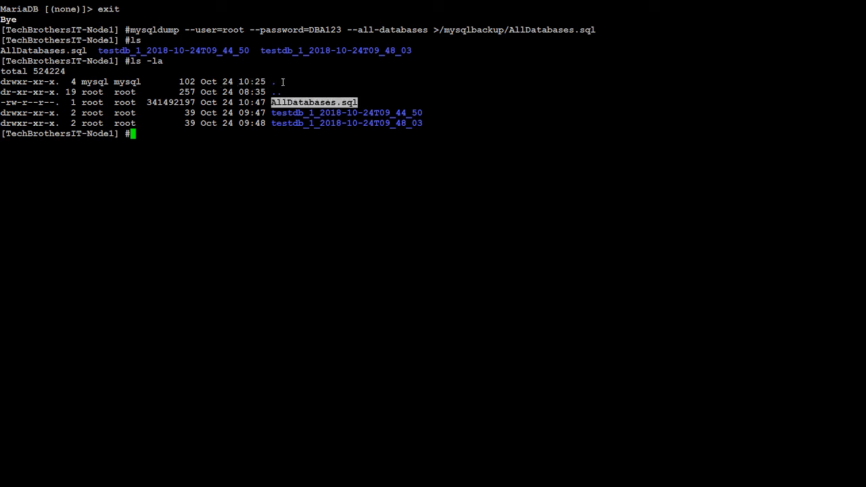